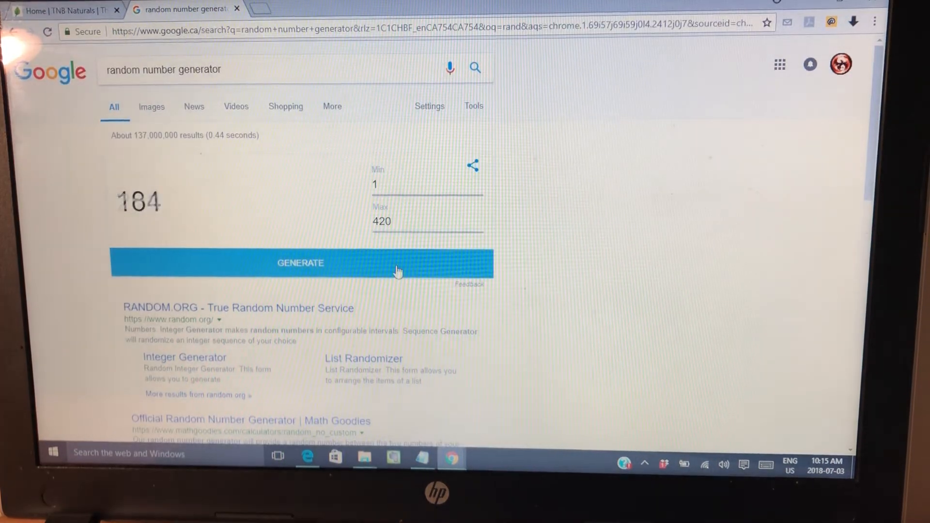
Generate a new random number in the 1–420 range, yielding 413
{"action": "left_click", "coordinate": [300, 262]}
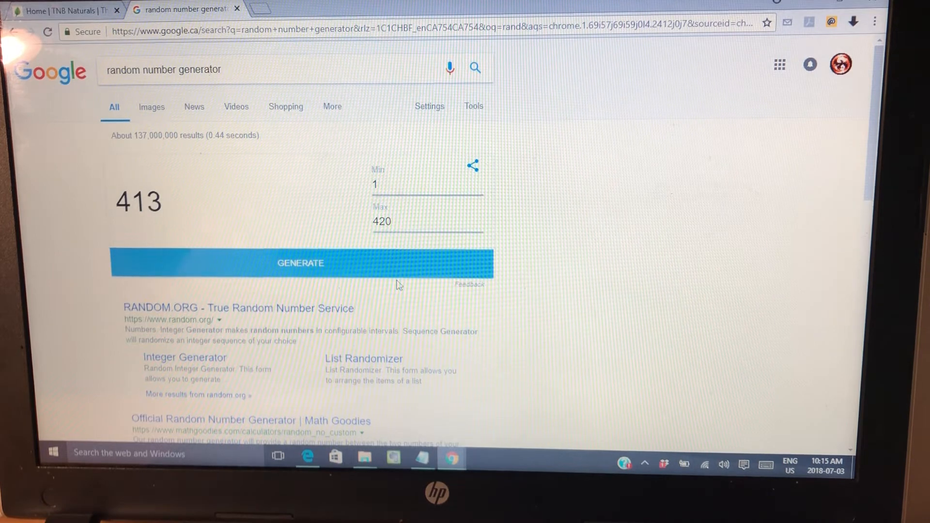